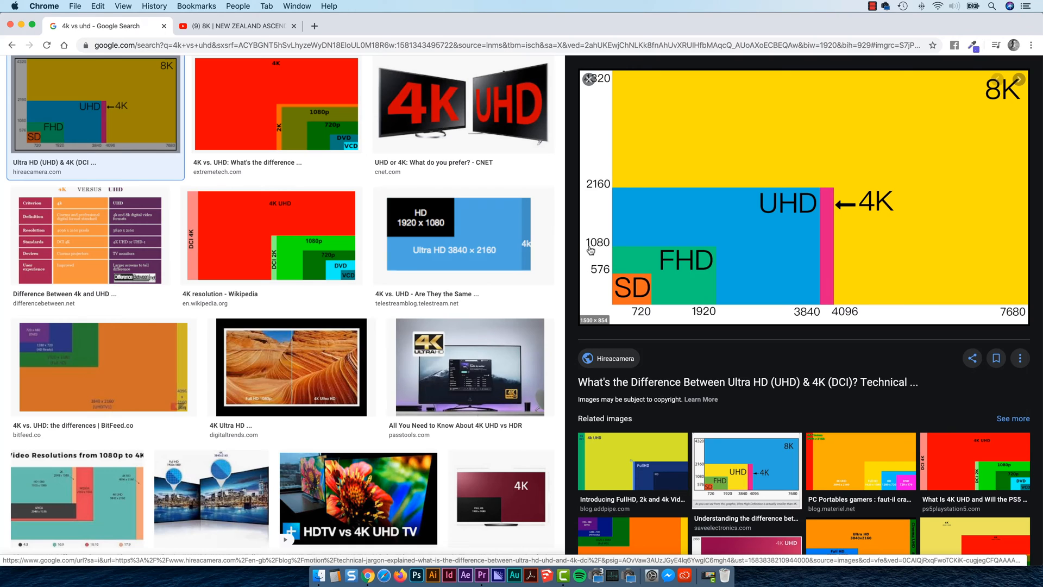
mouse_move(790, 222)
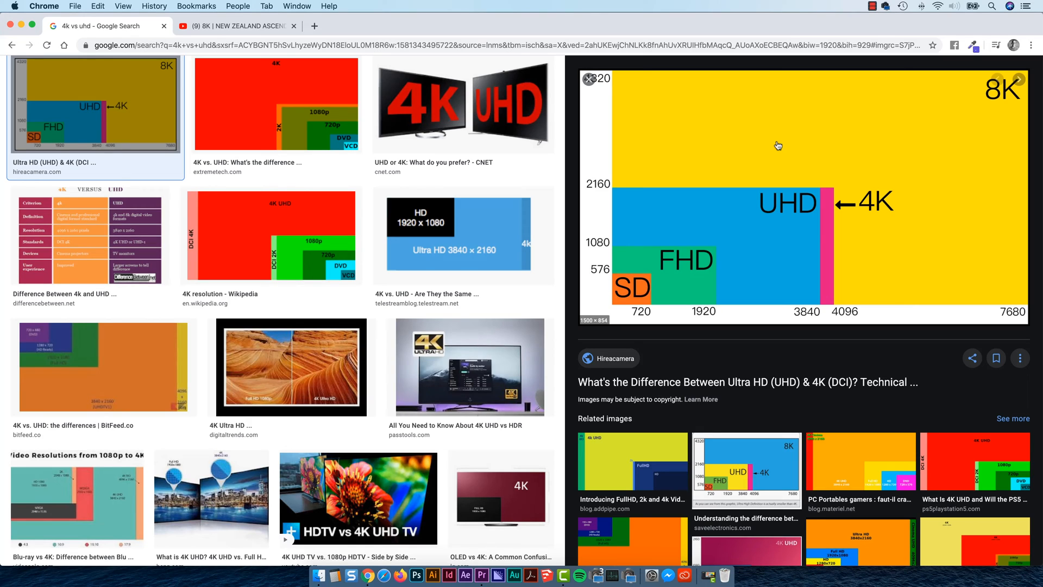
Step: Switch the 8K New Zealand Ascending video to 2160p 4K, keeping the quality list open
left_click(233, 26)
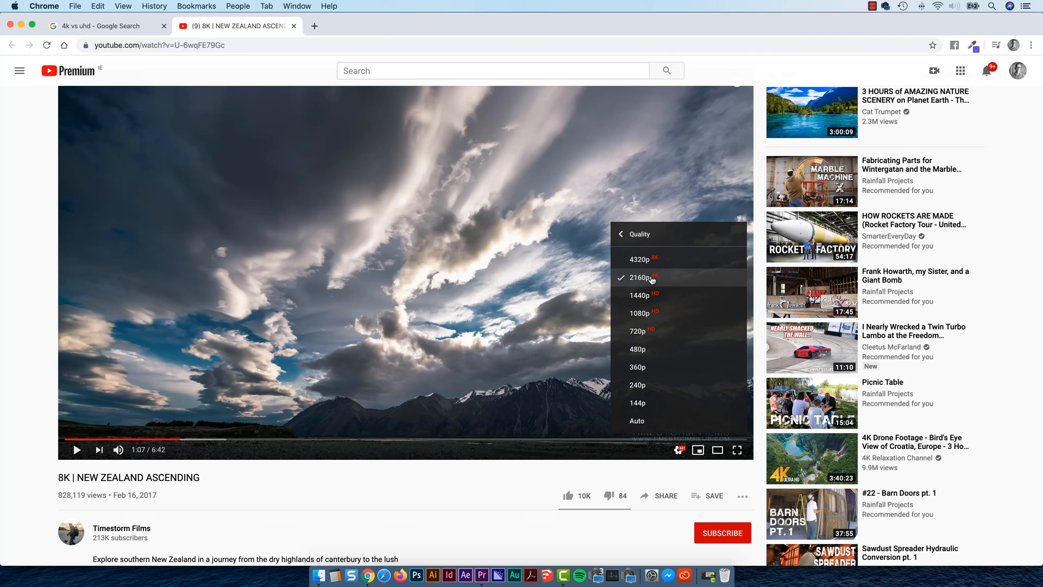
mouse_move(642, 281)
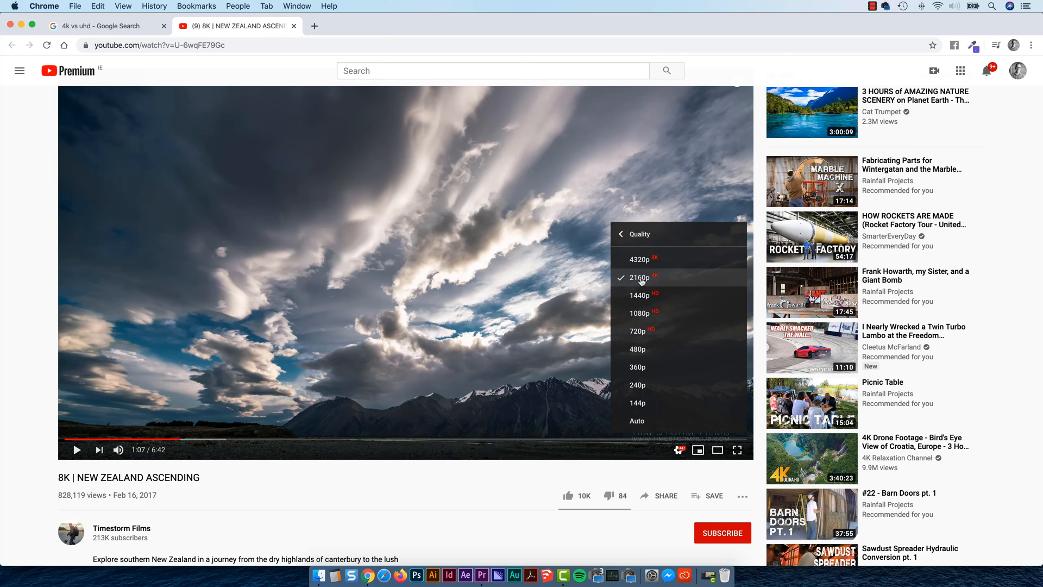